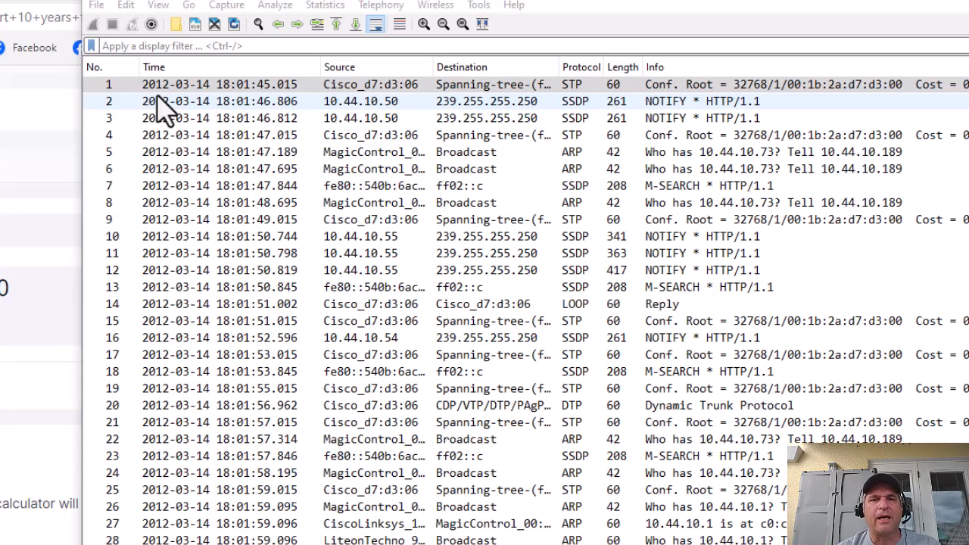
Shift all packet timestamps forward by 87660:00:00 hours, moving them into 2022
left_click(205, 84)
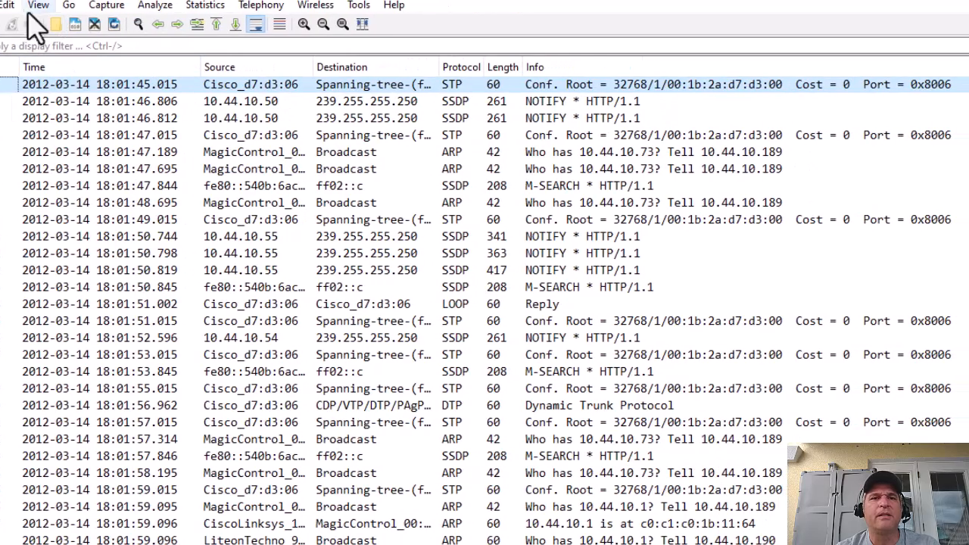
left_click(7, 5)
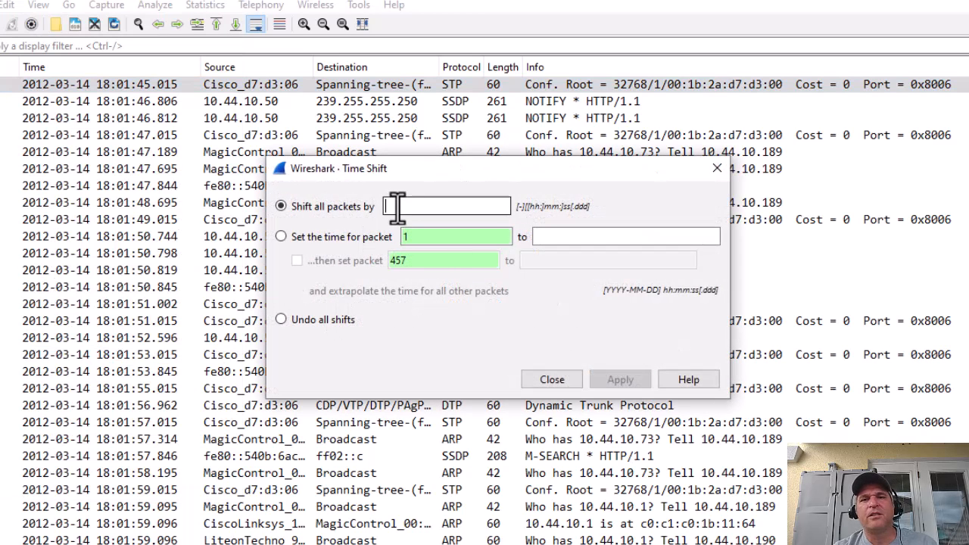
type("8760")
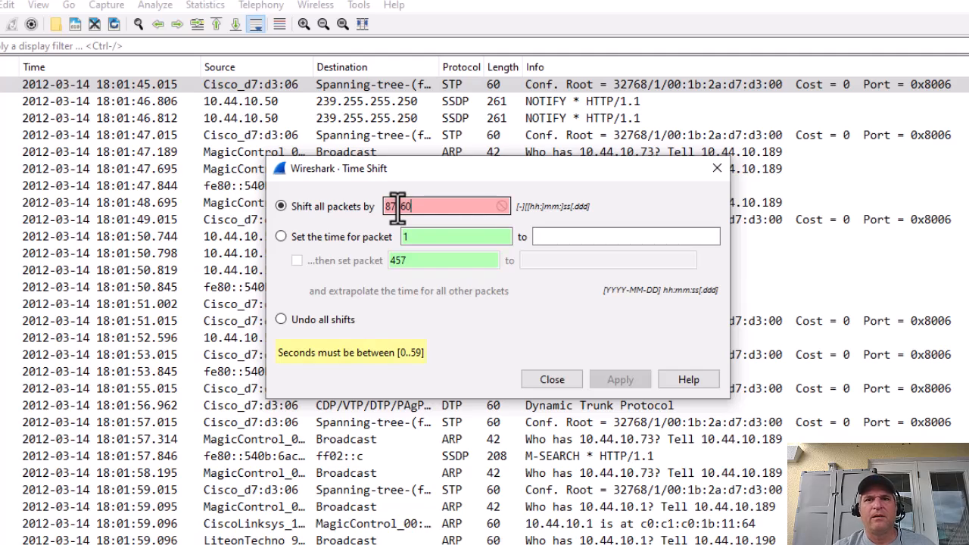
type("87660:")
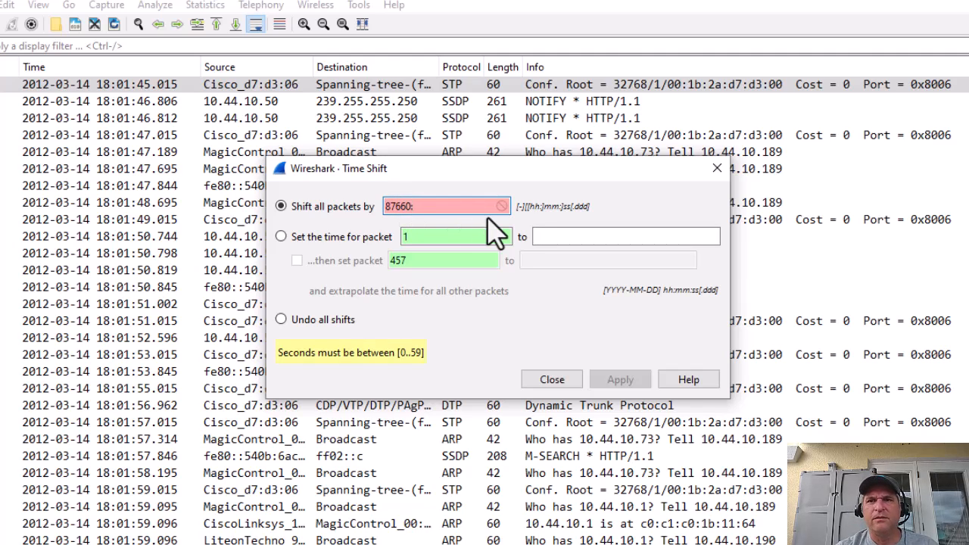
type("00:00")
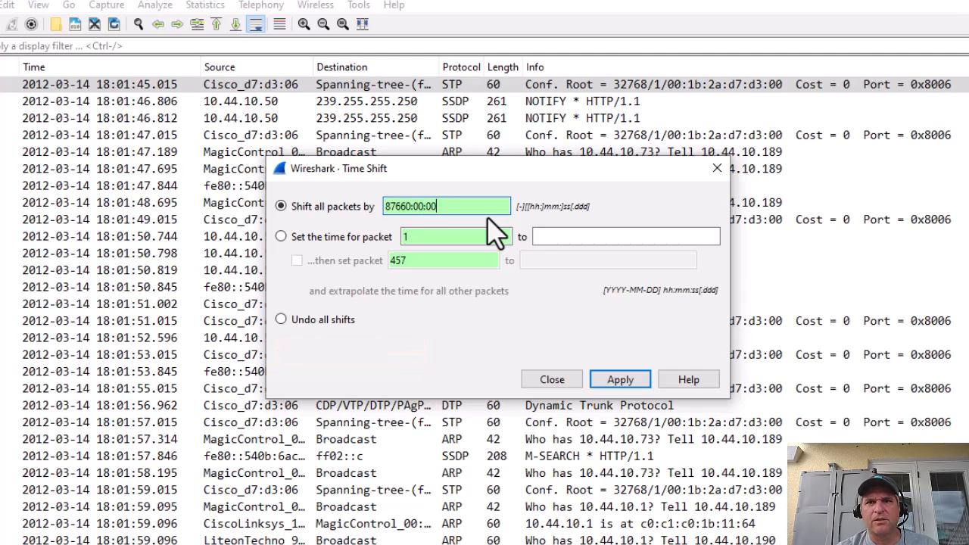
mouse_move(621, 380)
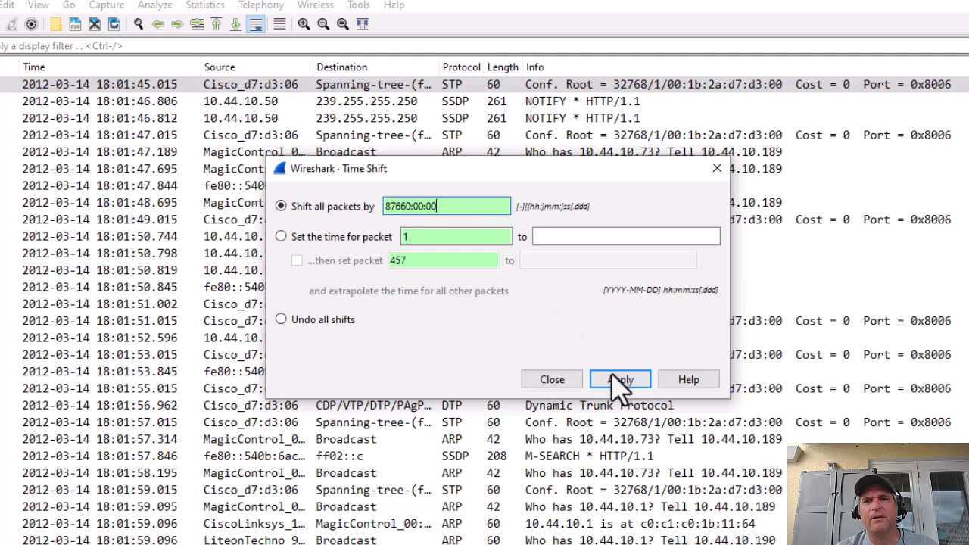
left_click(620, 379)
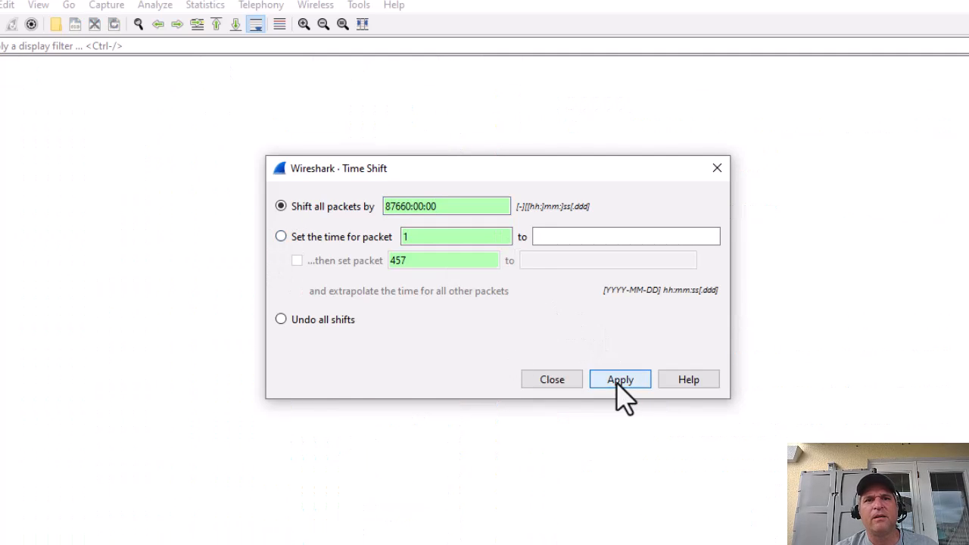
Undo all time shifts so timestamps return to the original 2012-03-14
left_click(621, 380)
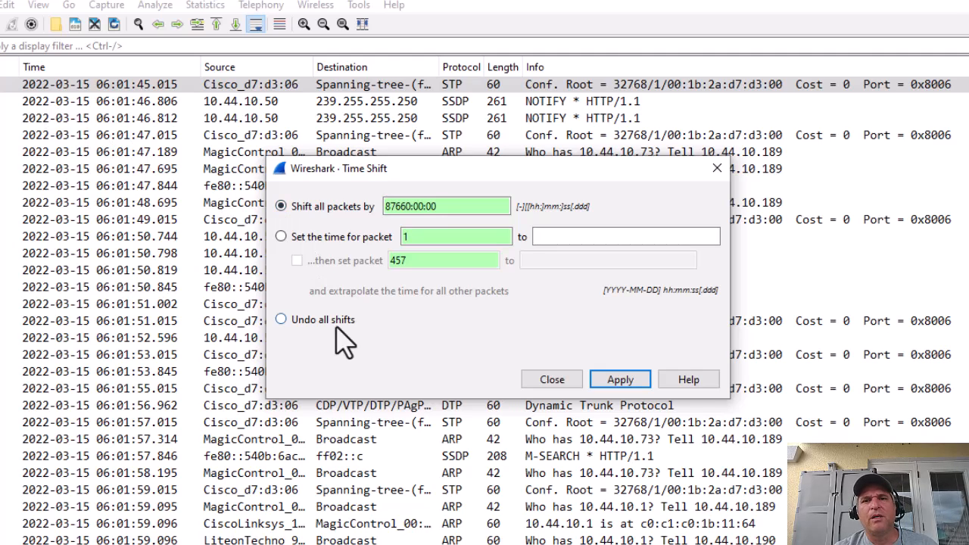
left_click(281, 320)
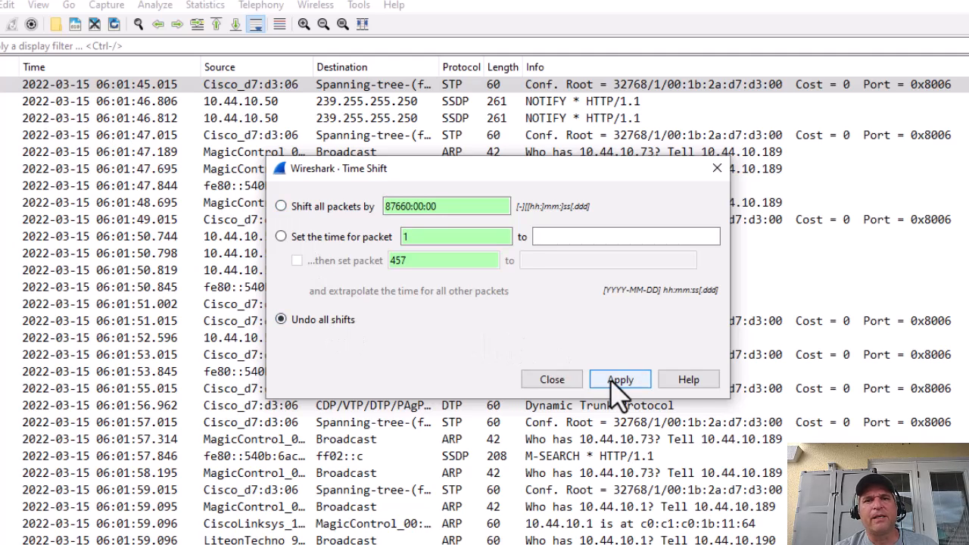
left_click(620, 379)
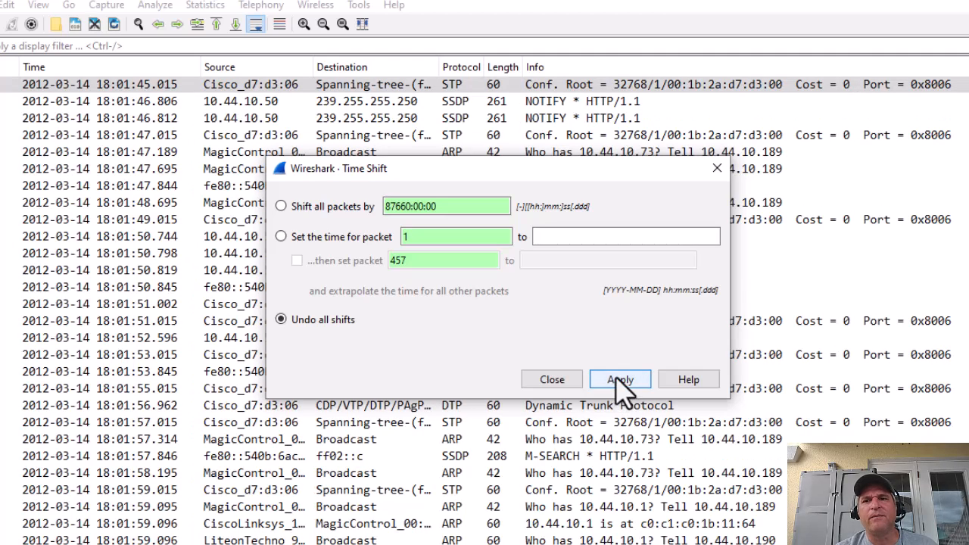